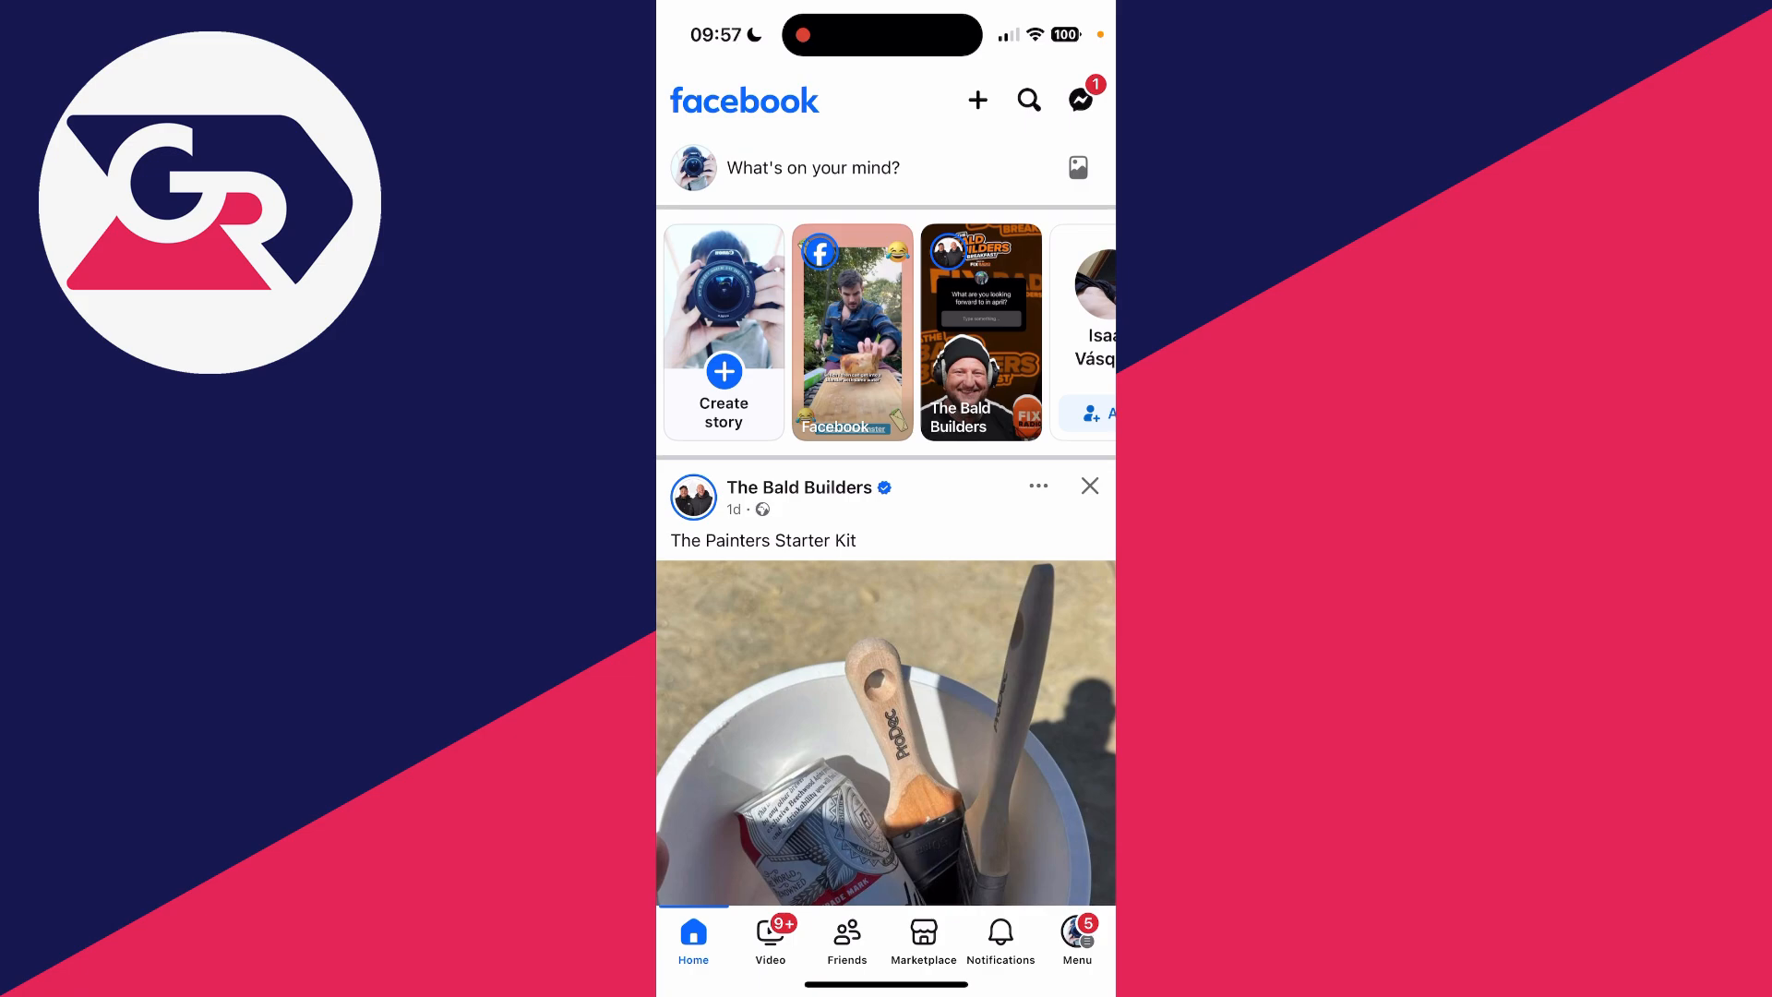
# Open Settings from Menu > Settings & Privacy to reach Accounts Centre
pyautogui.click(1077, 933)
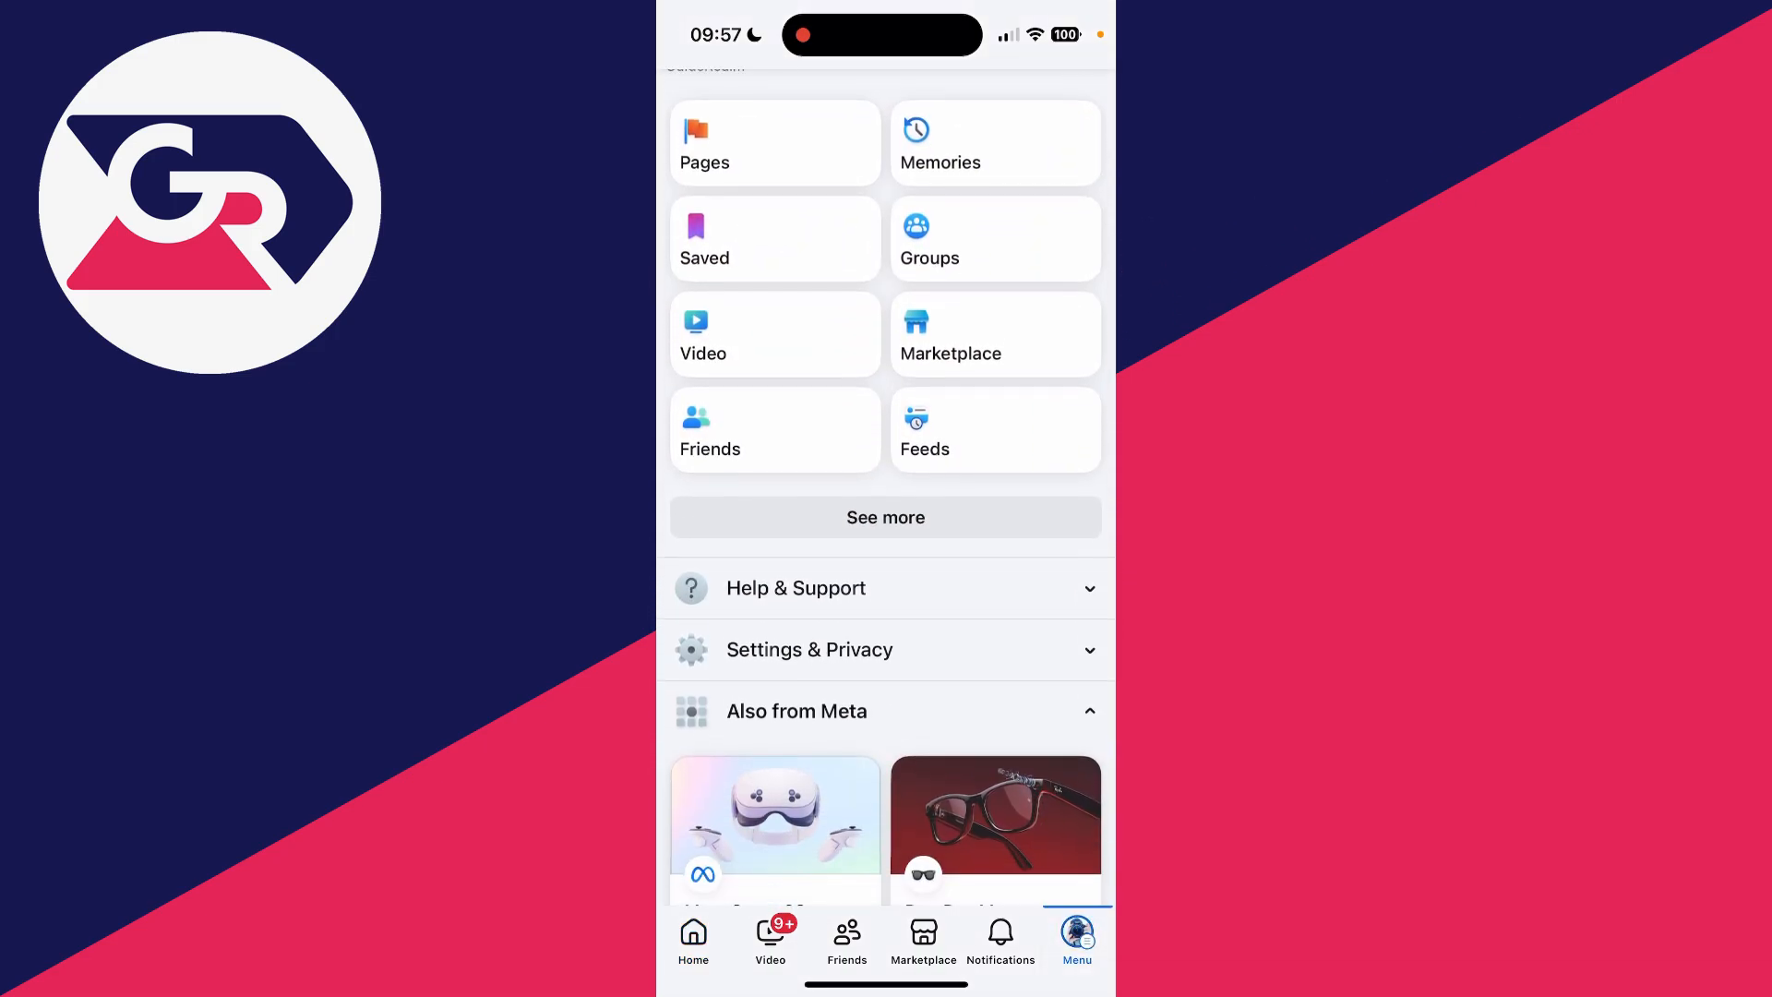
pyautogui.click(809, 649)
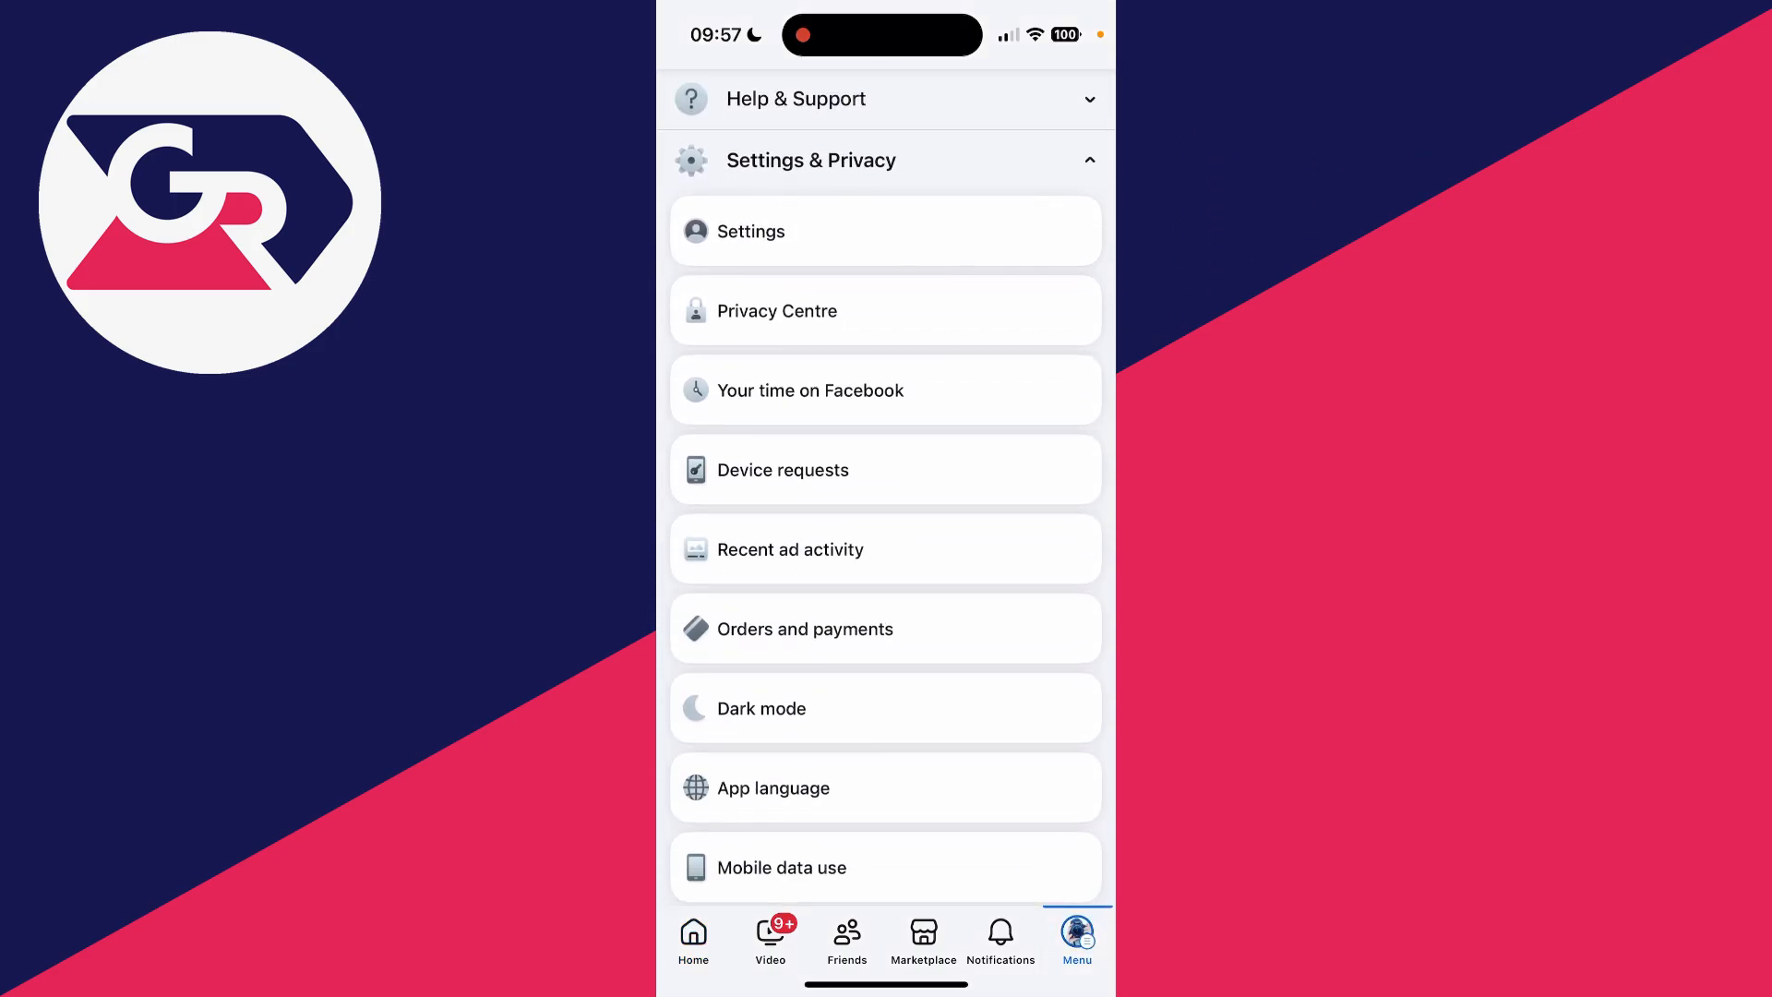
pyautogui.click(750, 231)
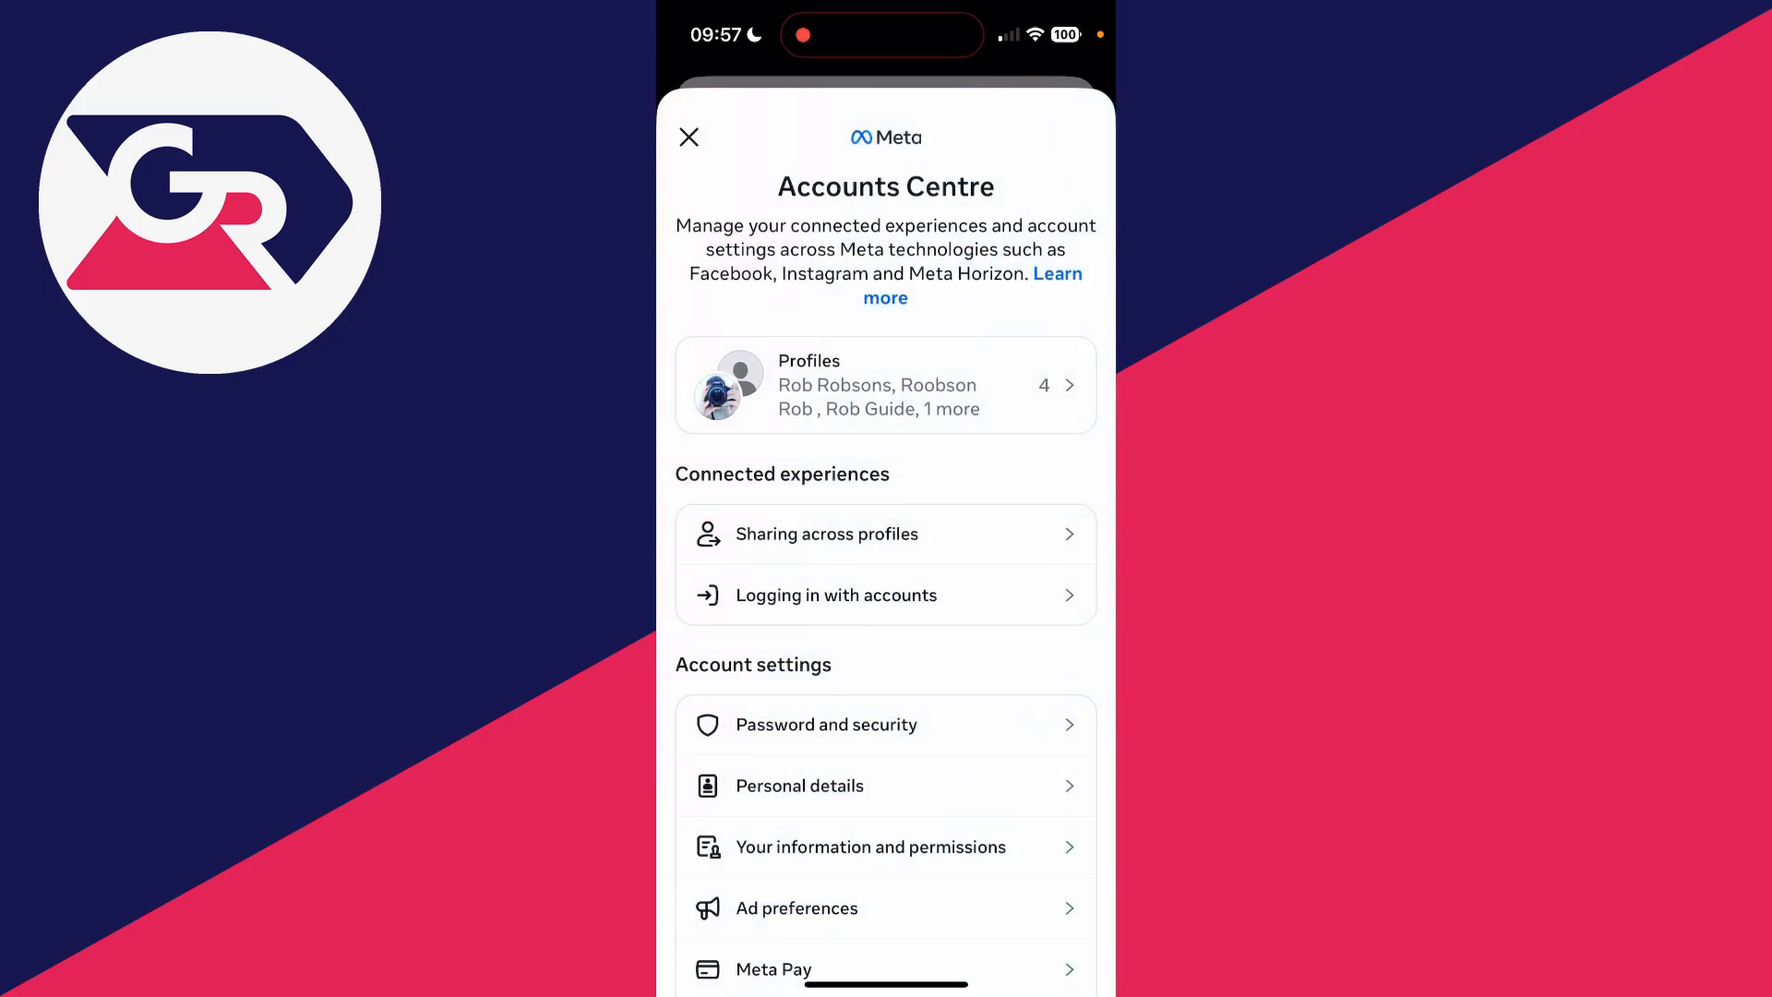
# Open Change password under Password and security in Accounts Centre
pyautogui.scroll(-3)
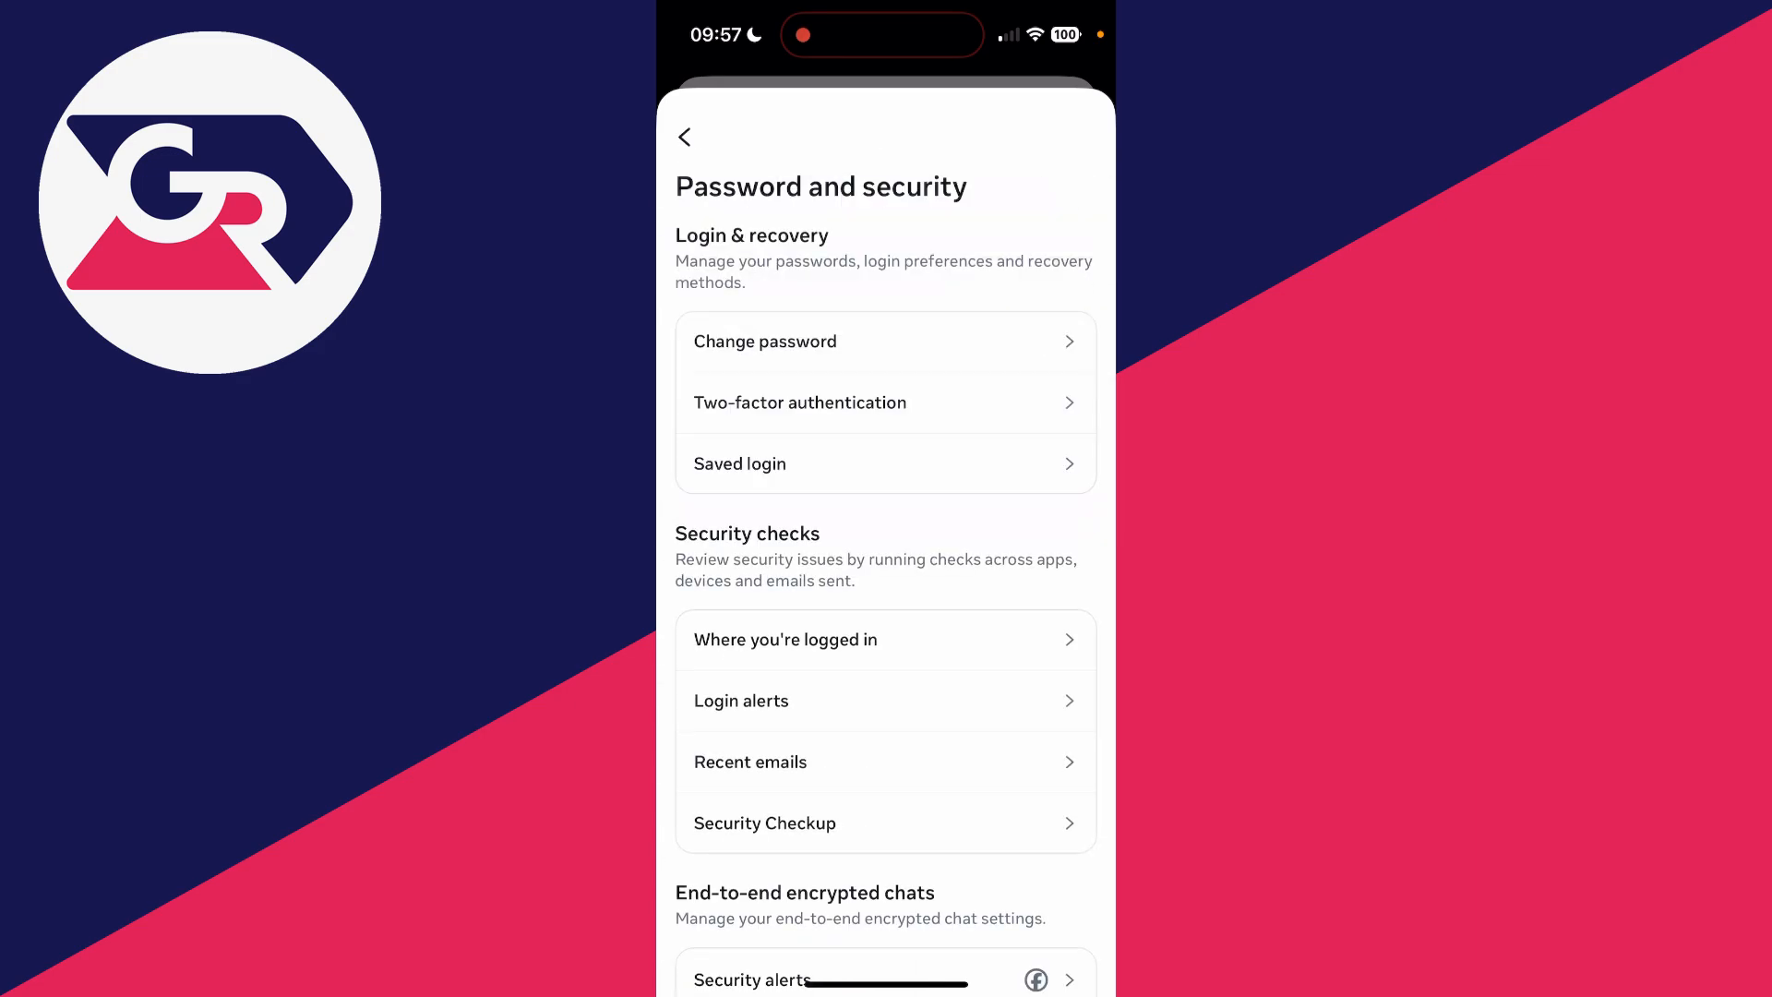
pyautogui.click(765, 342)
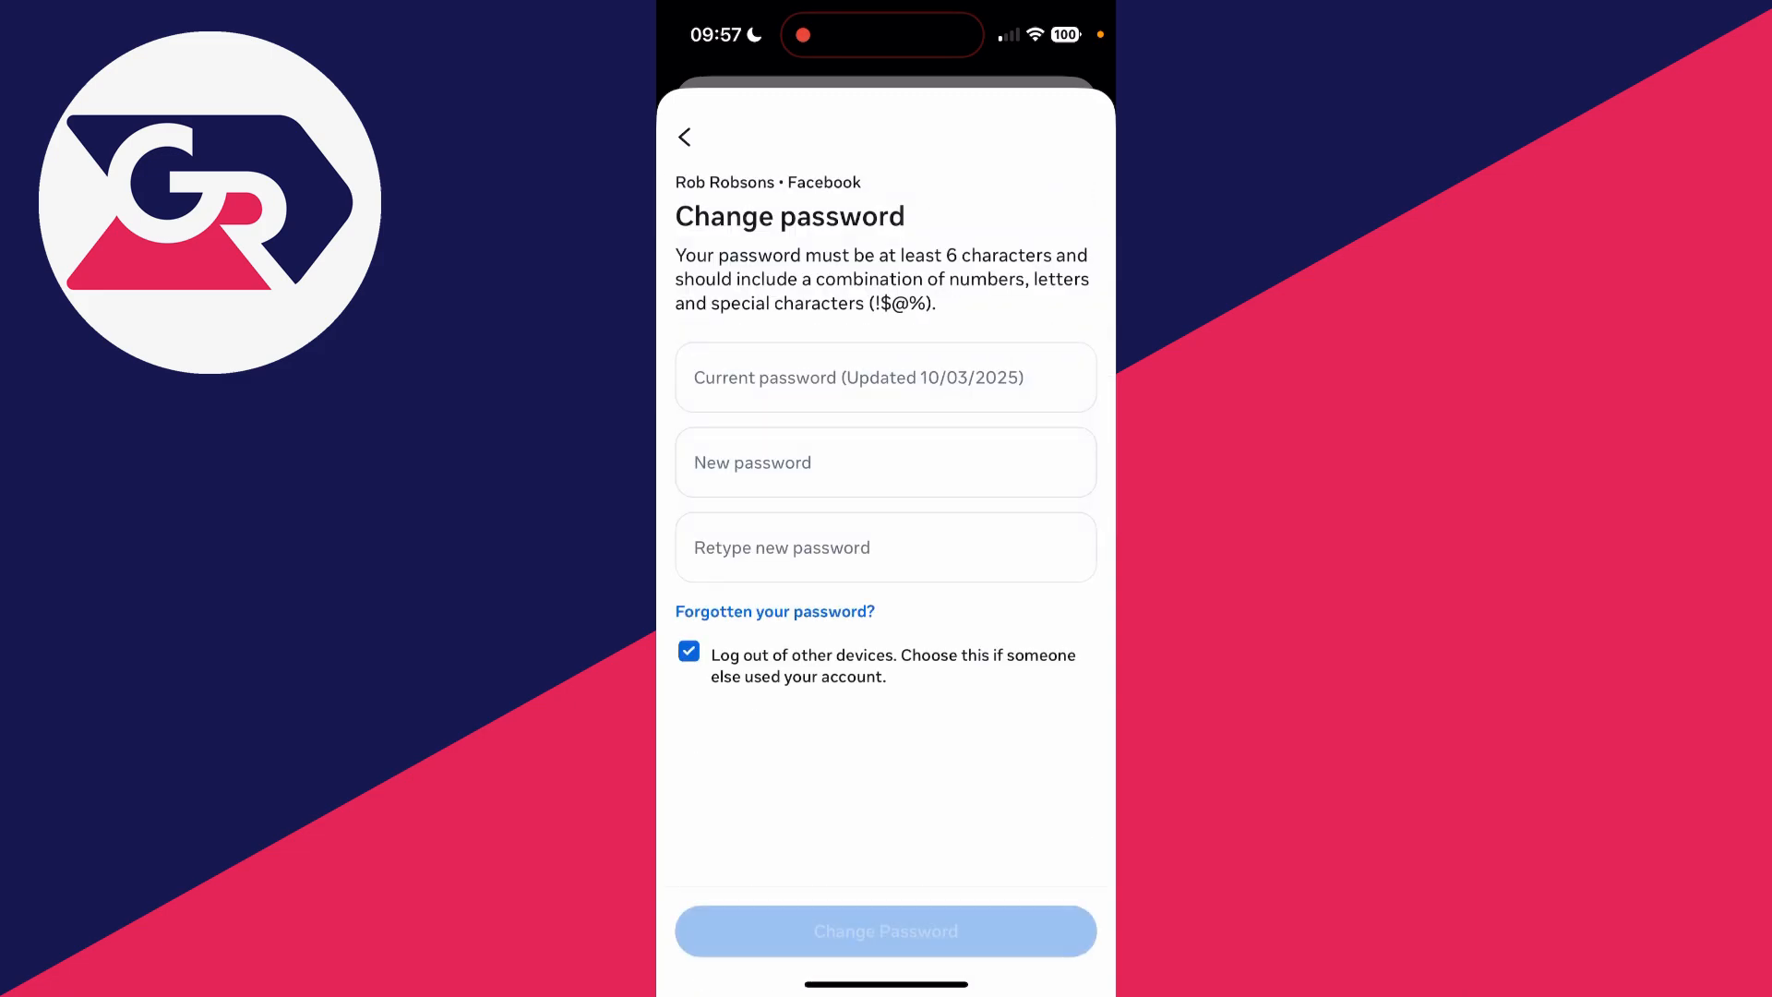
# Choose 'Forgotten your password?' and continue to send a login code by email
pyautogui.click(774, 611)
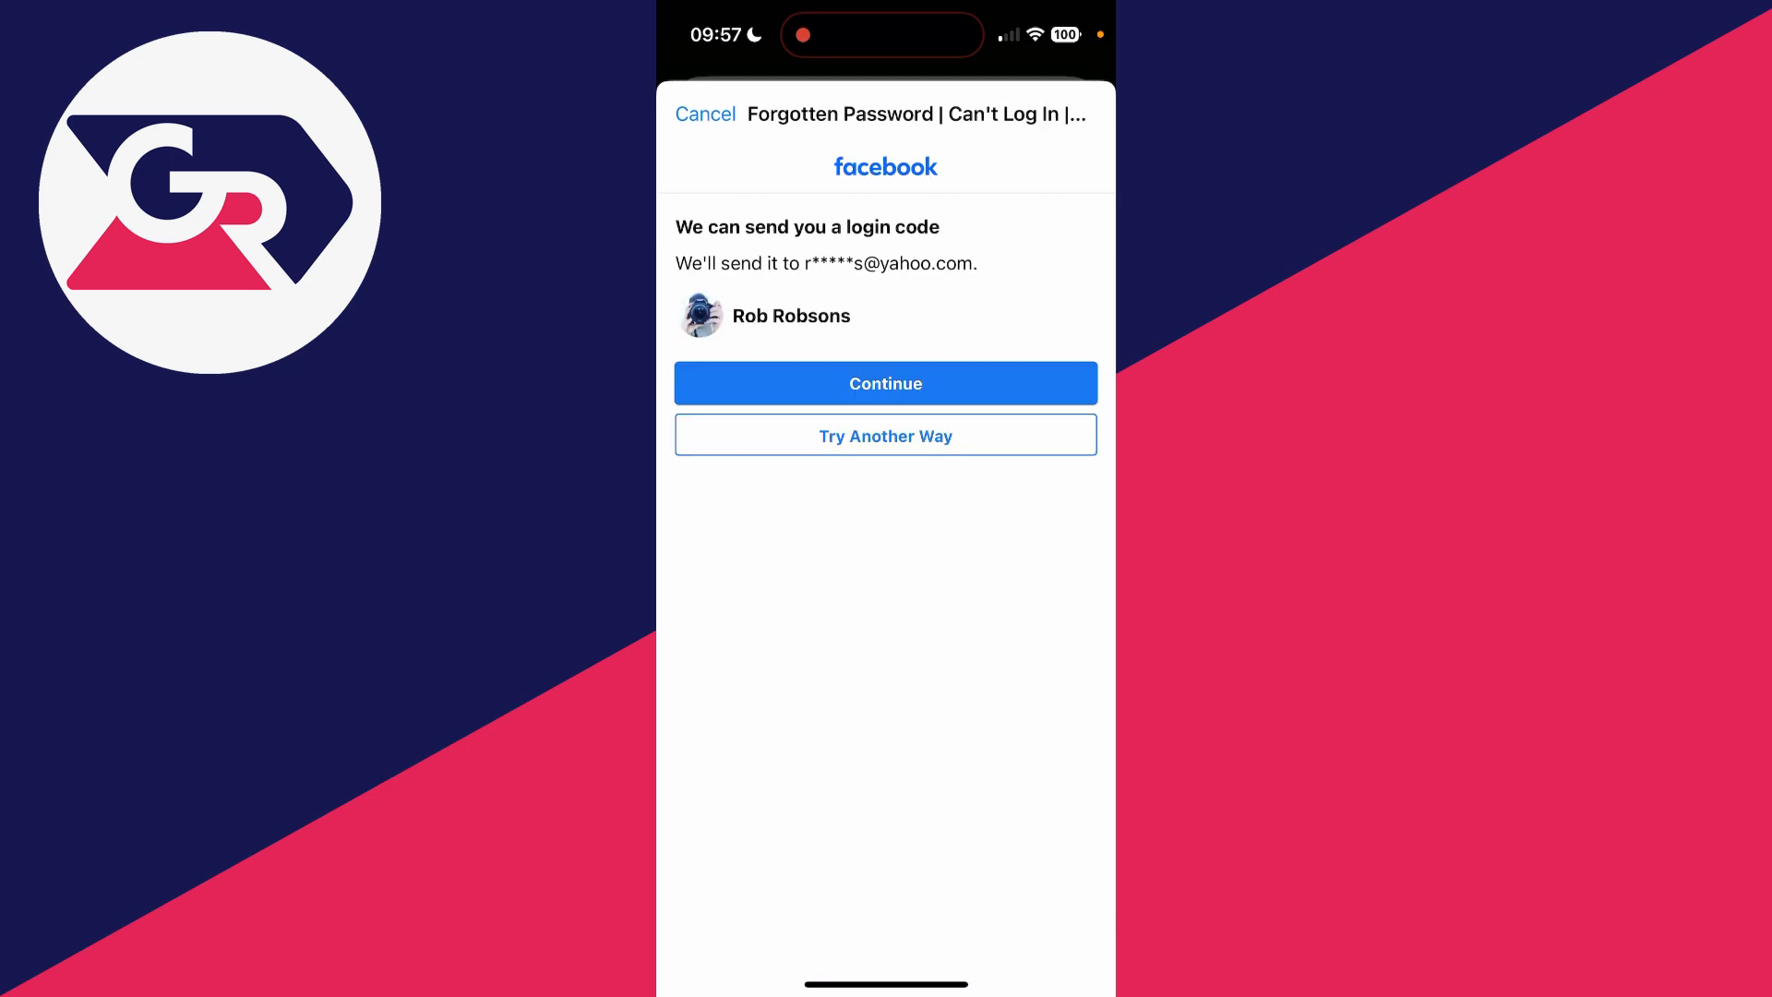
pyautogui.click(885, 383)
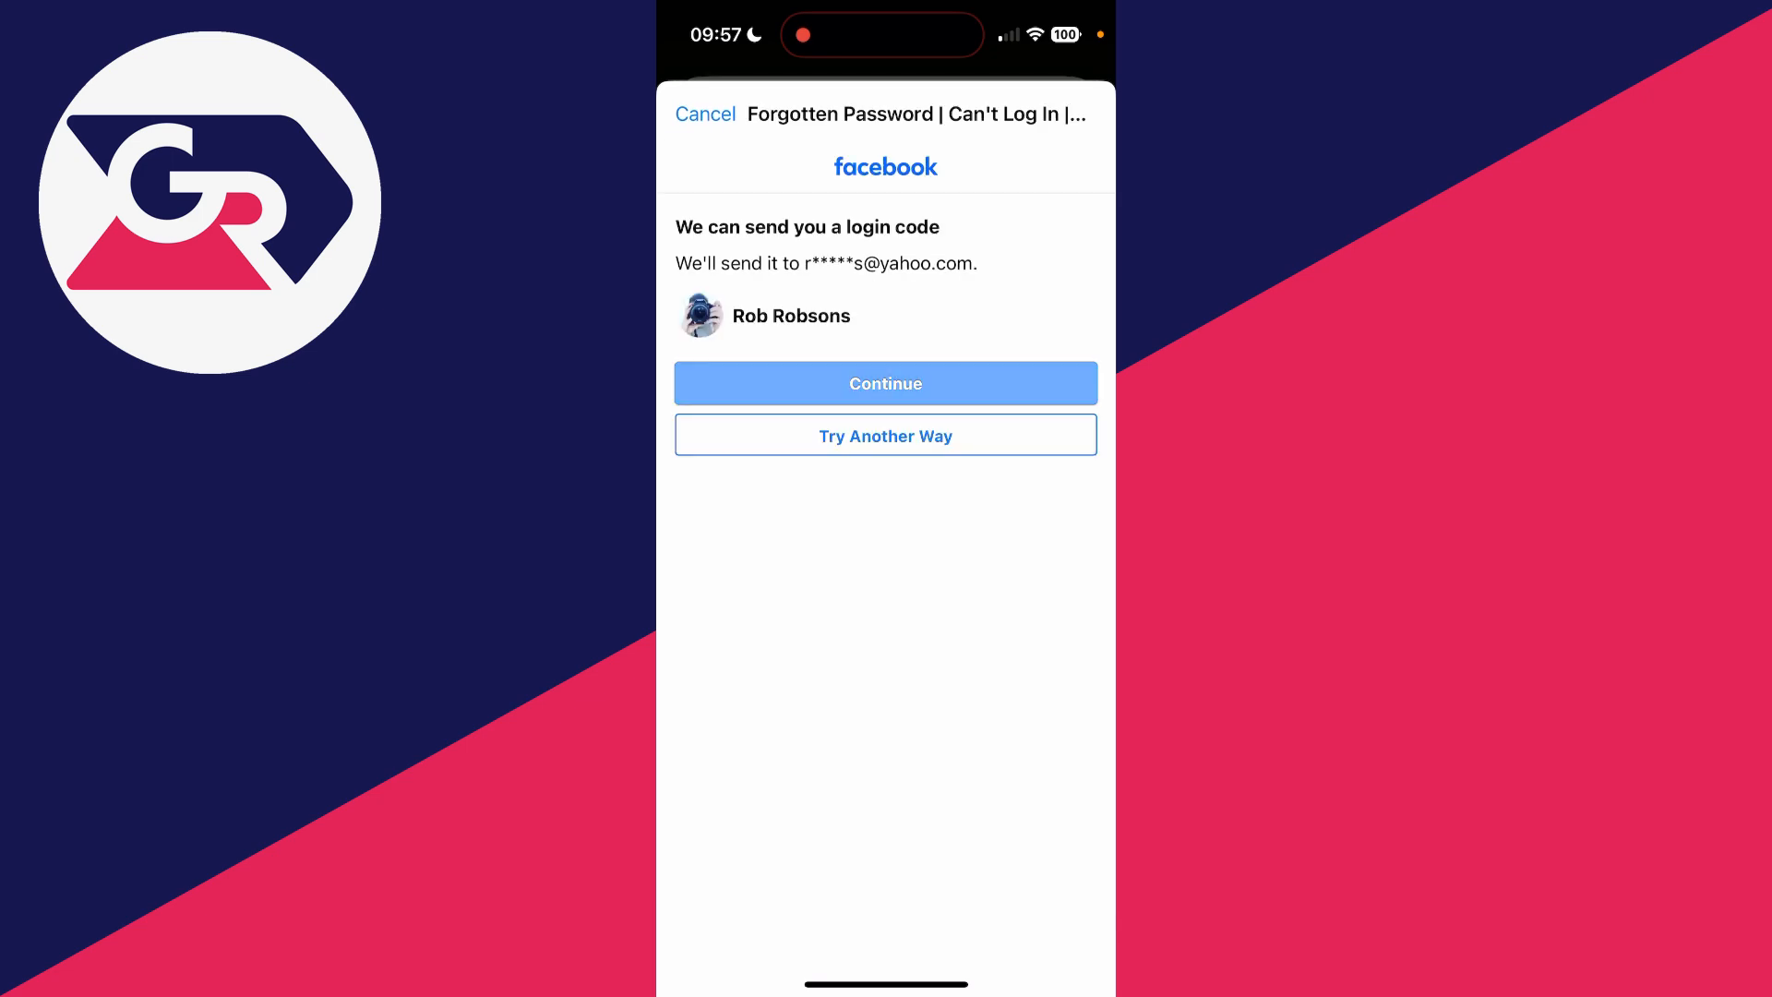
pyautogui.click(885, 382)
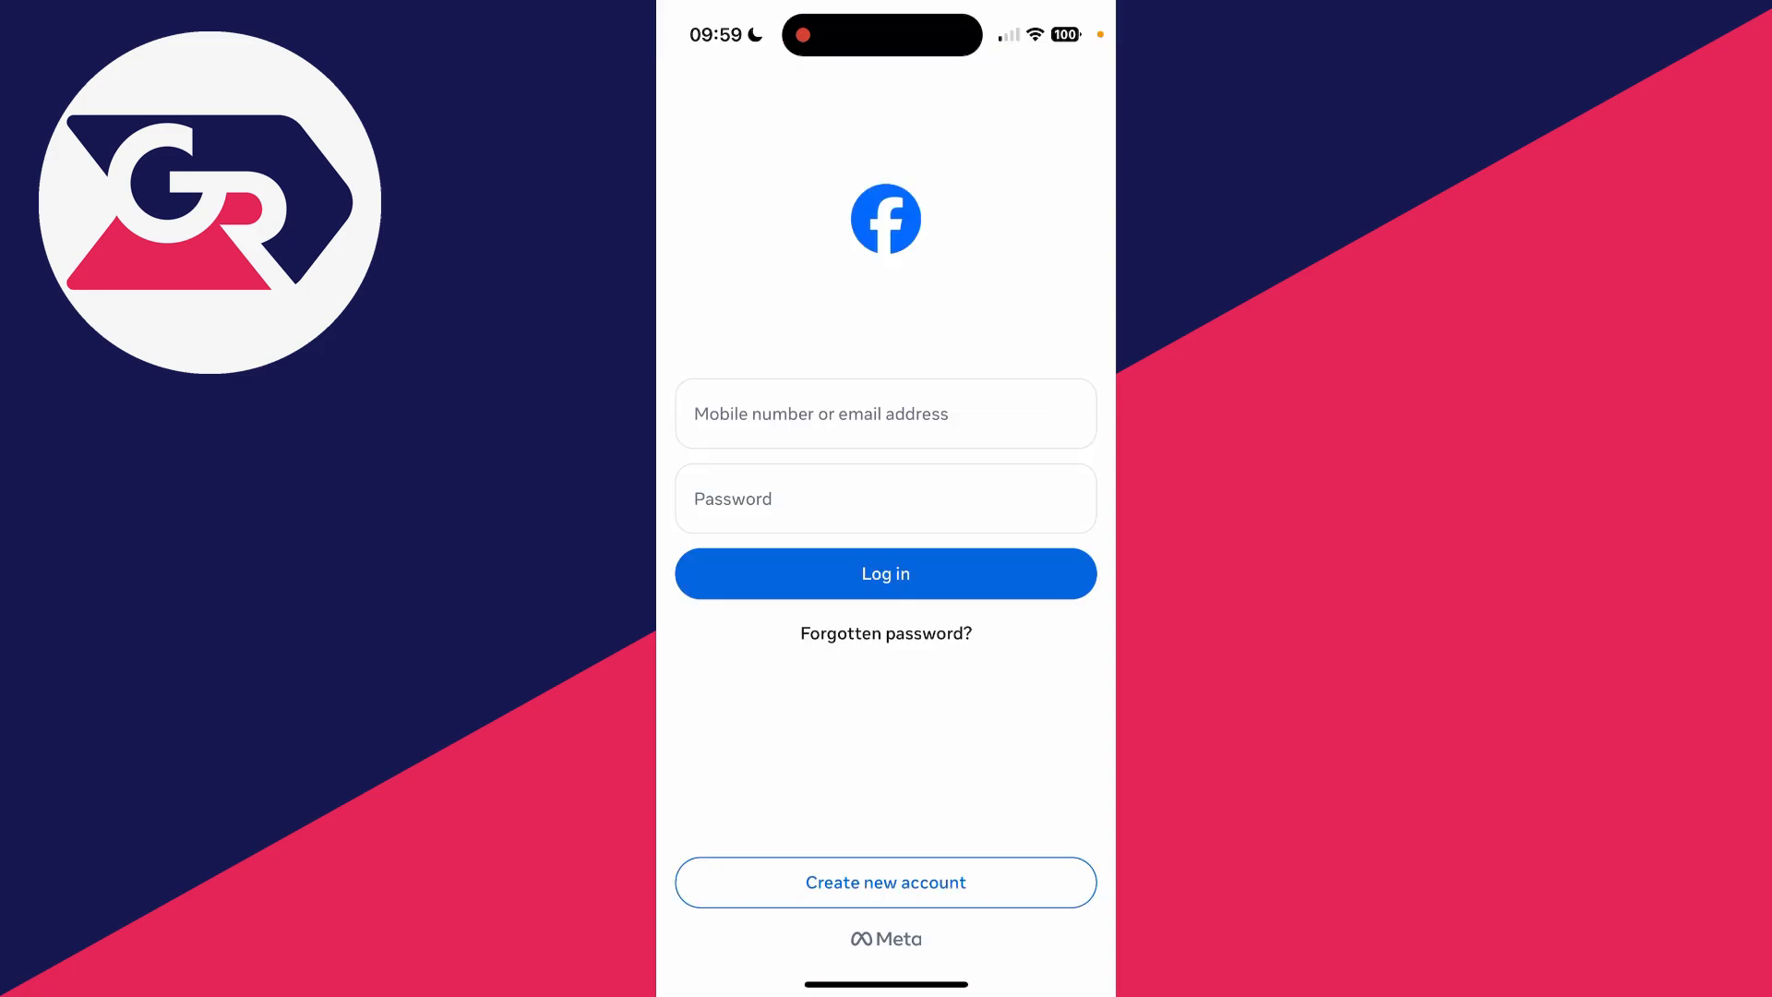
# From the login screen, search for the account by email address and continue
pyautogui.click(884, 633)
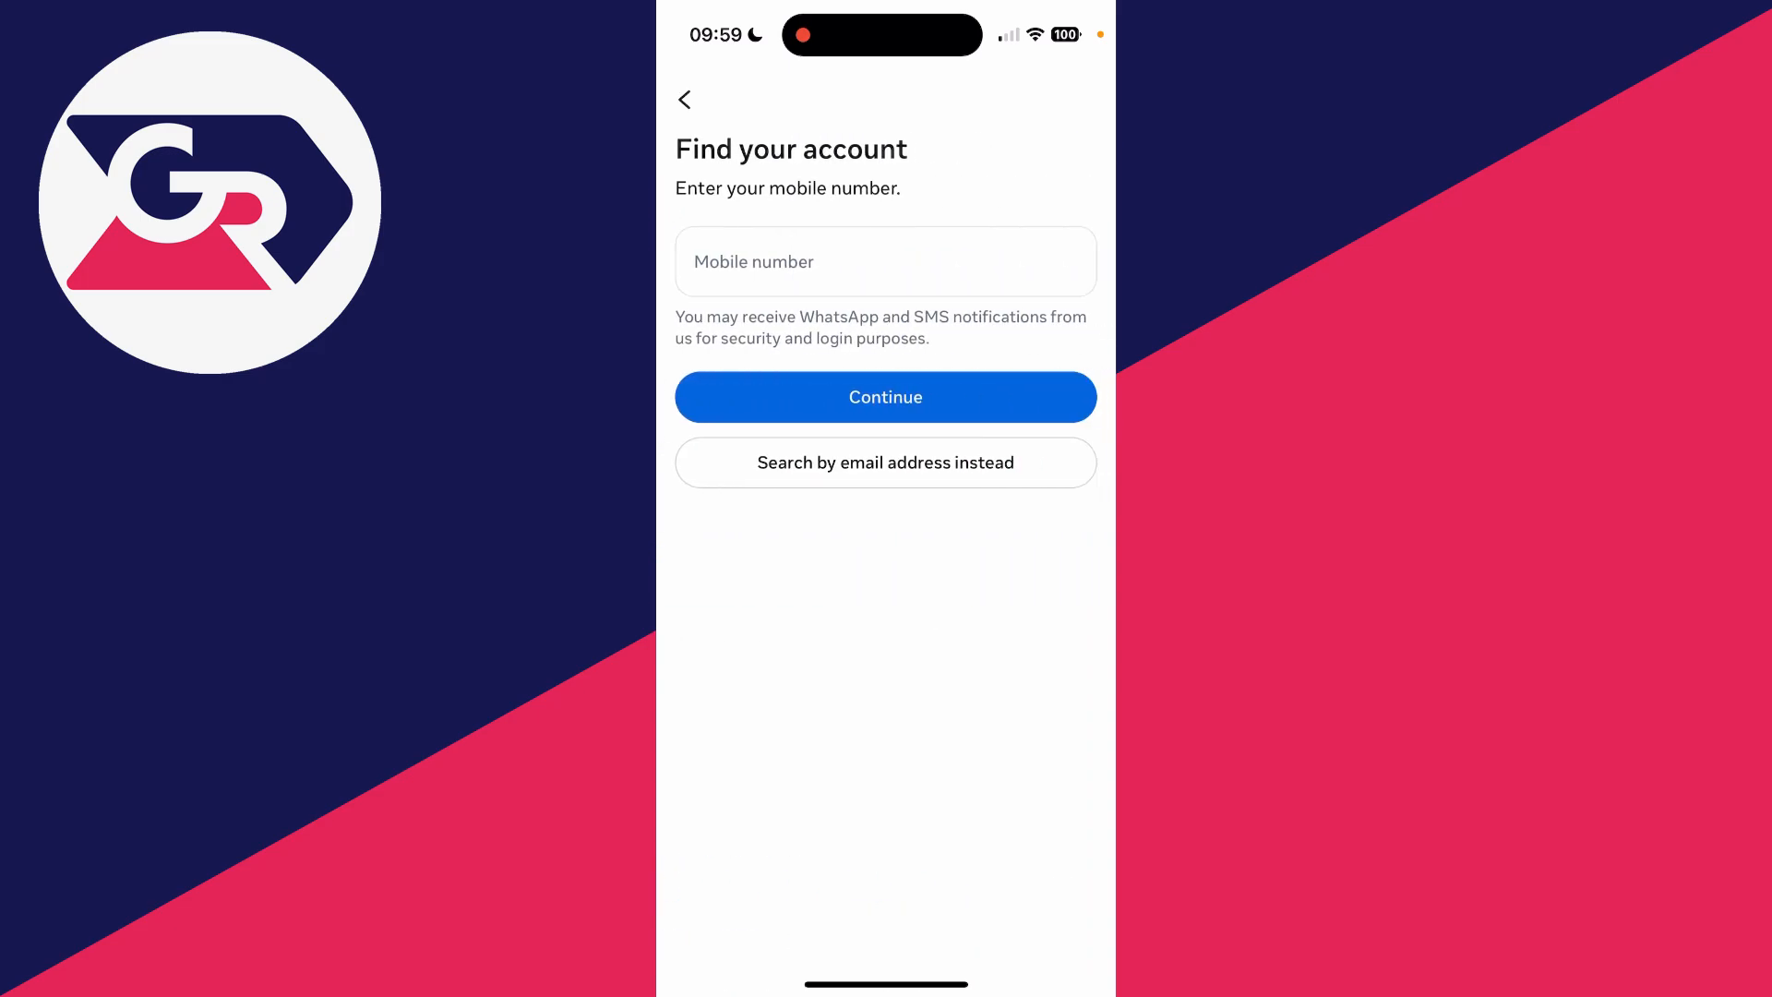
pyautogui.click(886, 262)
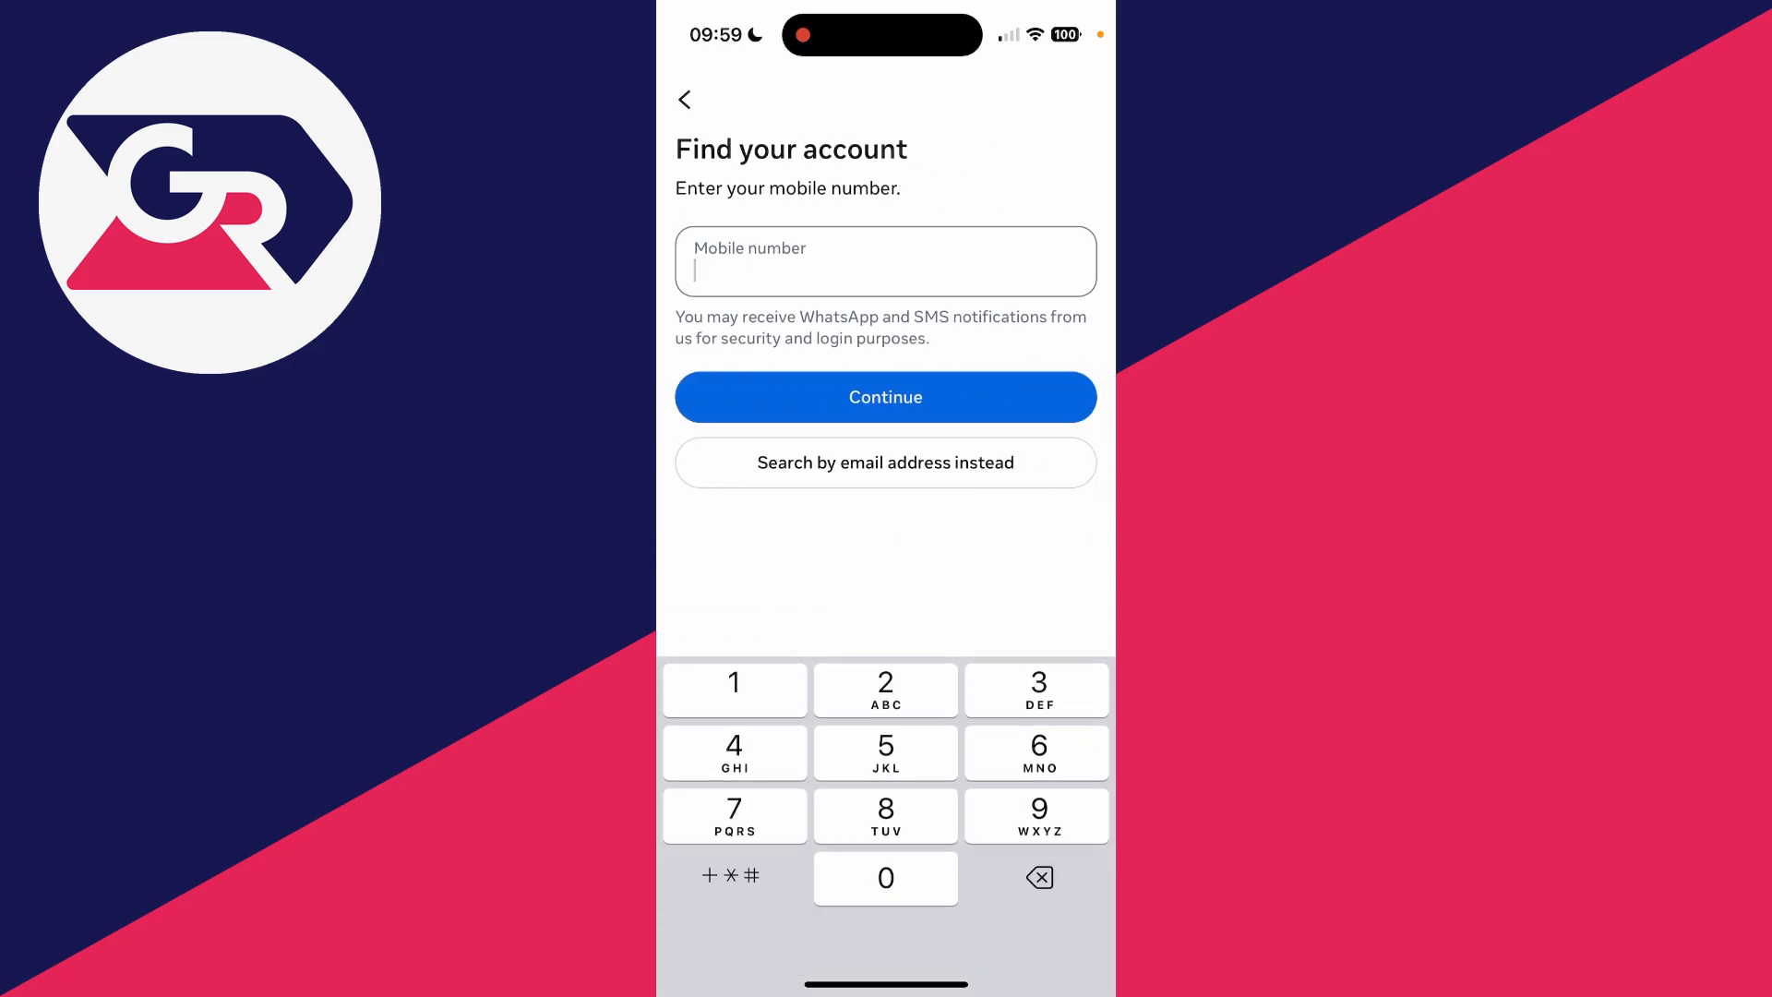
pyautogui.click(885, 462)
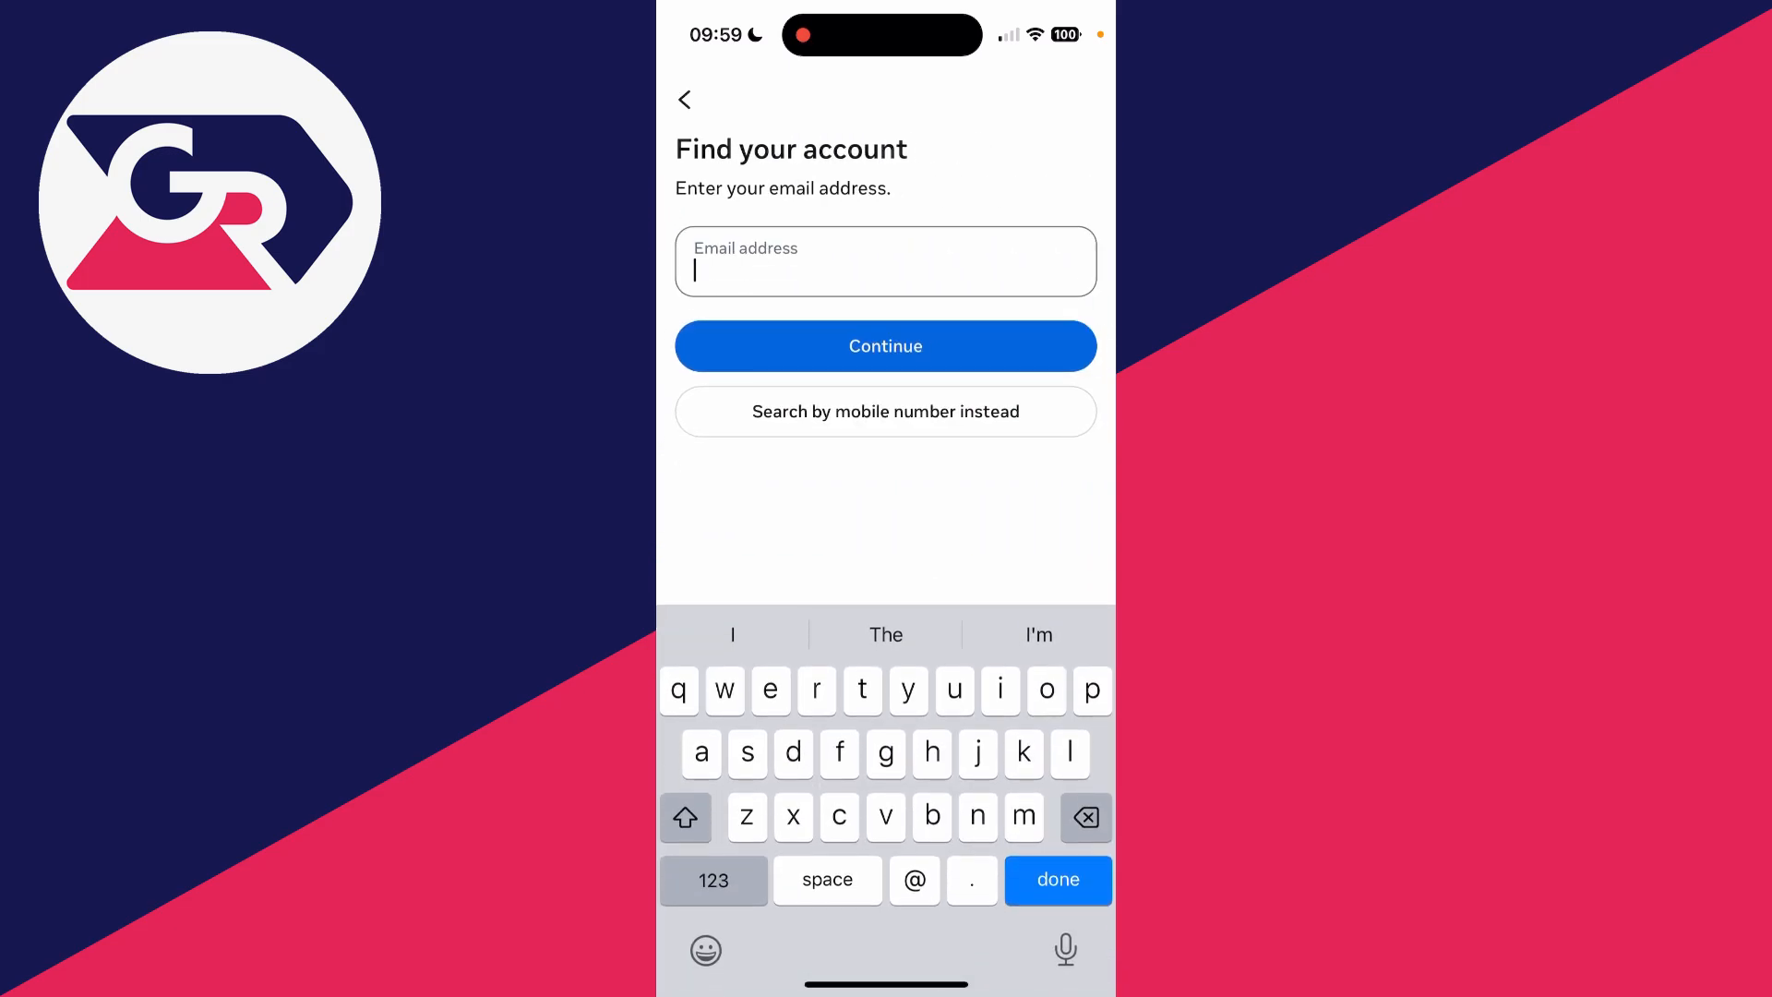
pyautogui.click(885, 346)
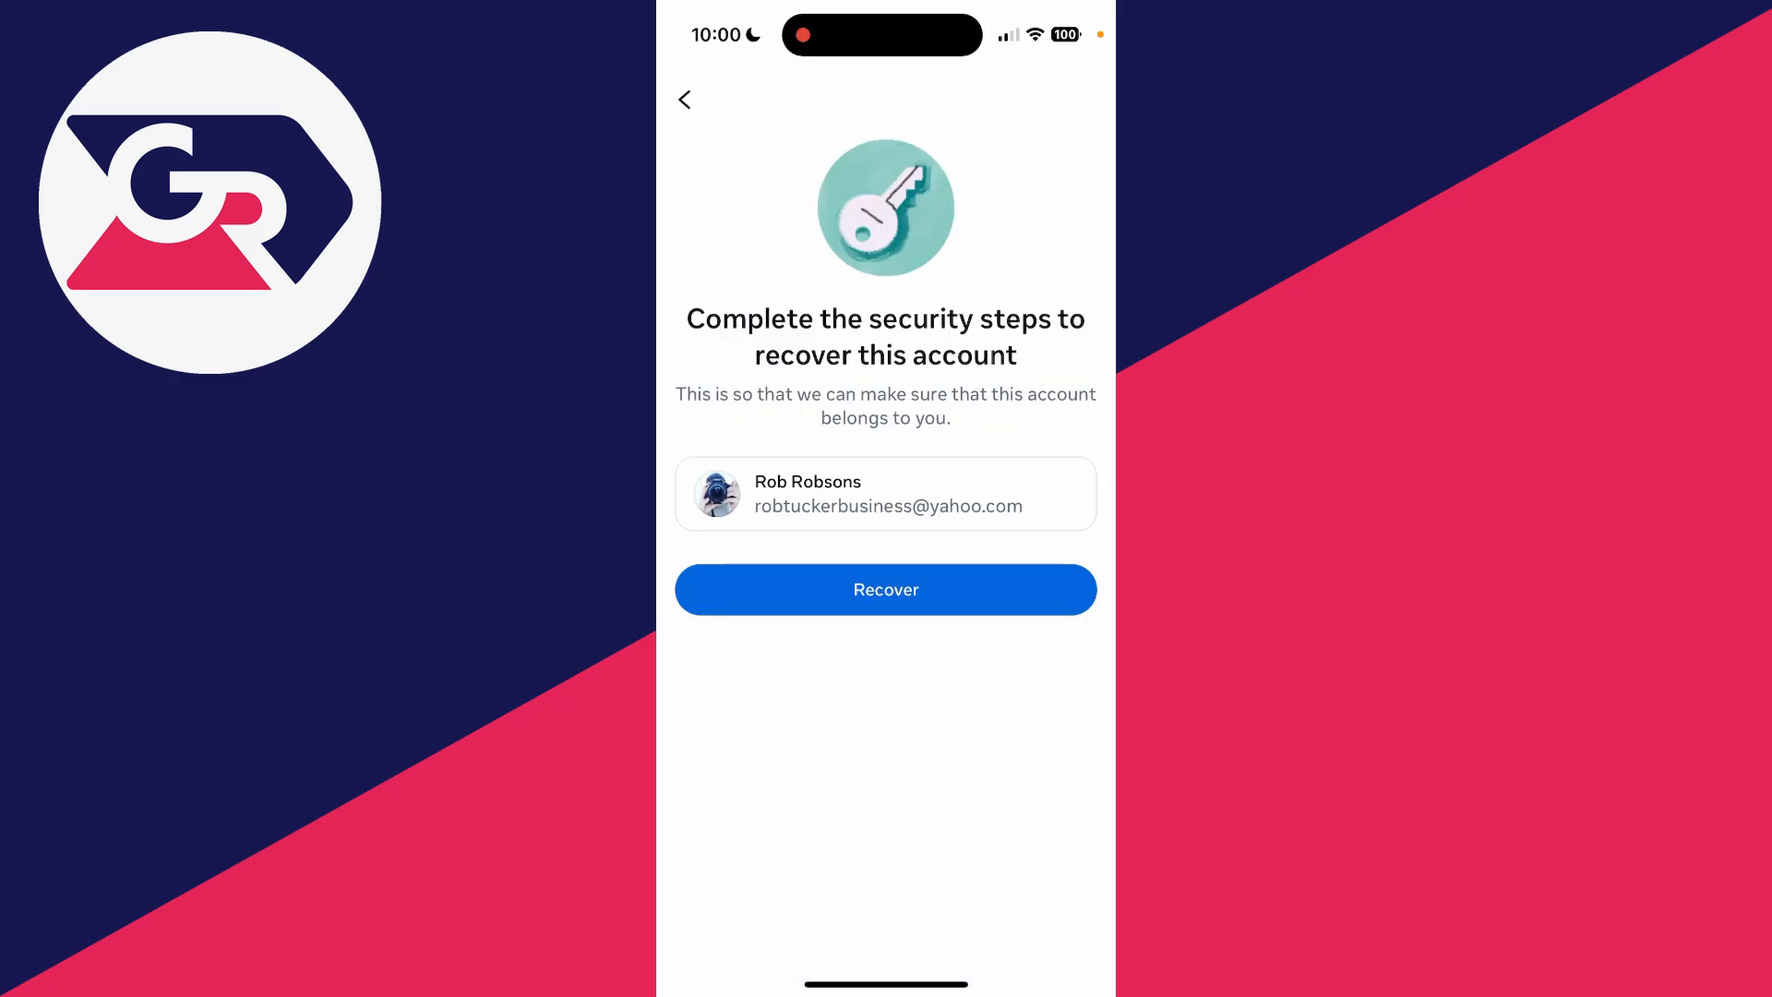
# Recover the found account and focus the empty New password field
pyautogui.click(885, 589)
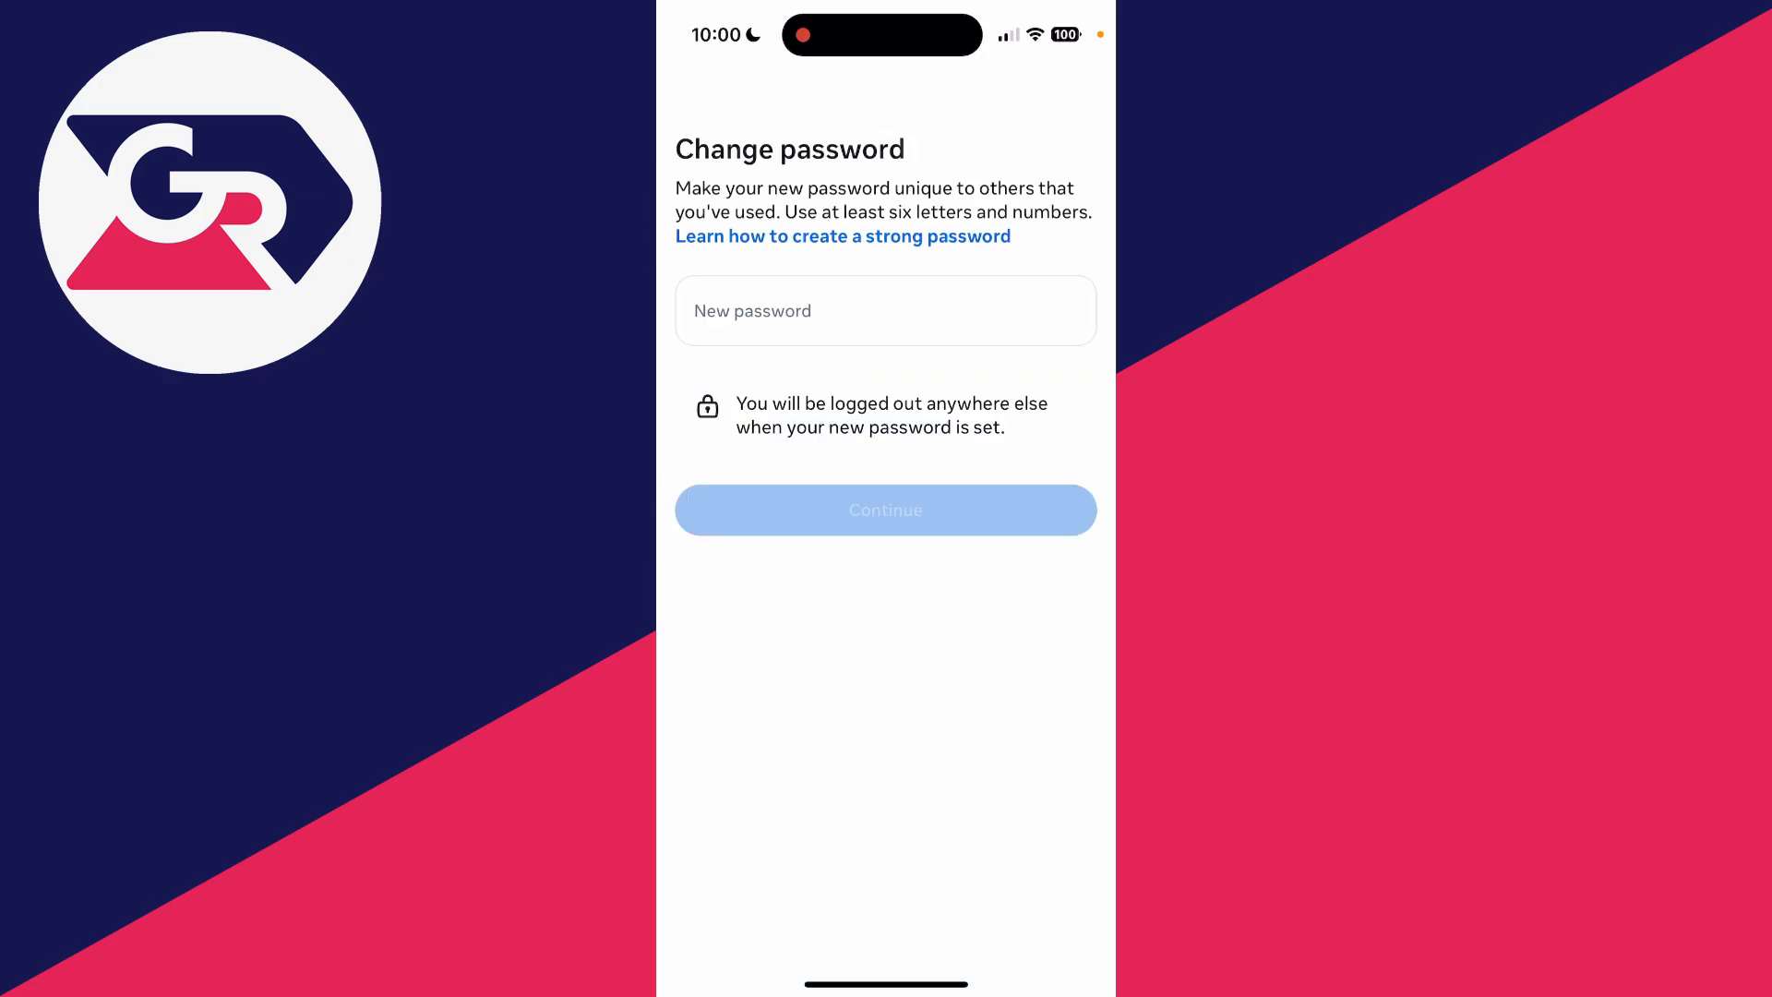
pyautogui.click(884, 310)
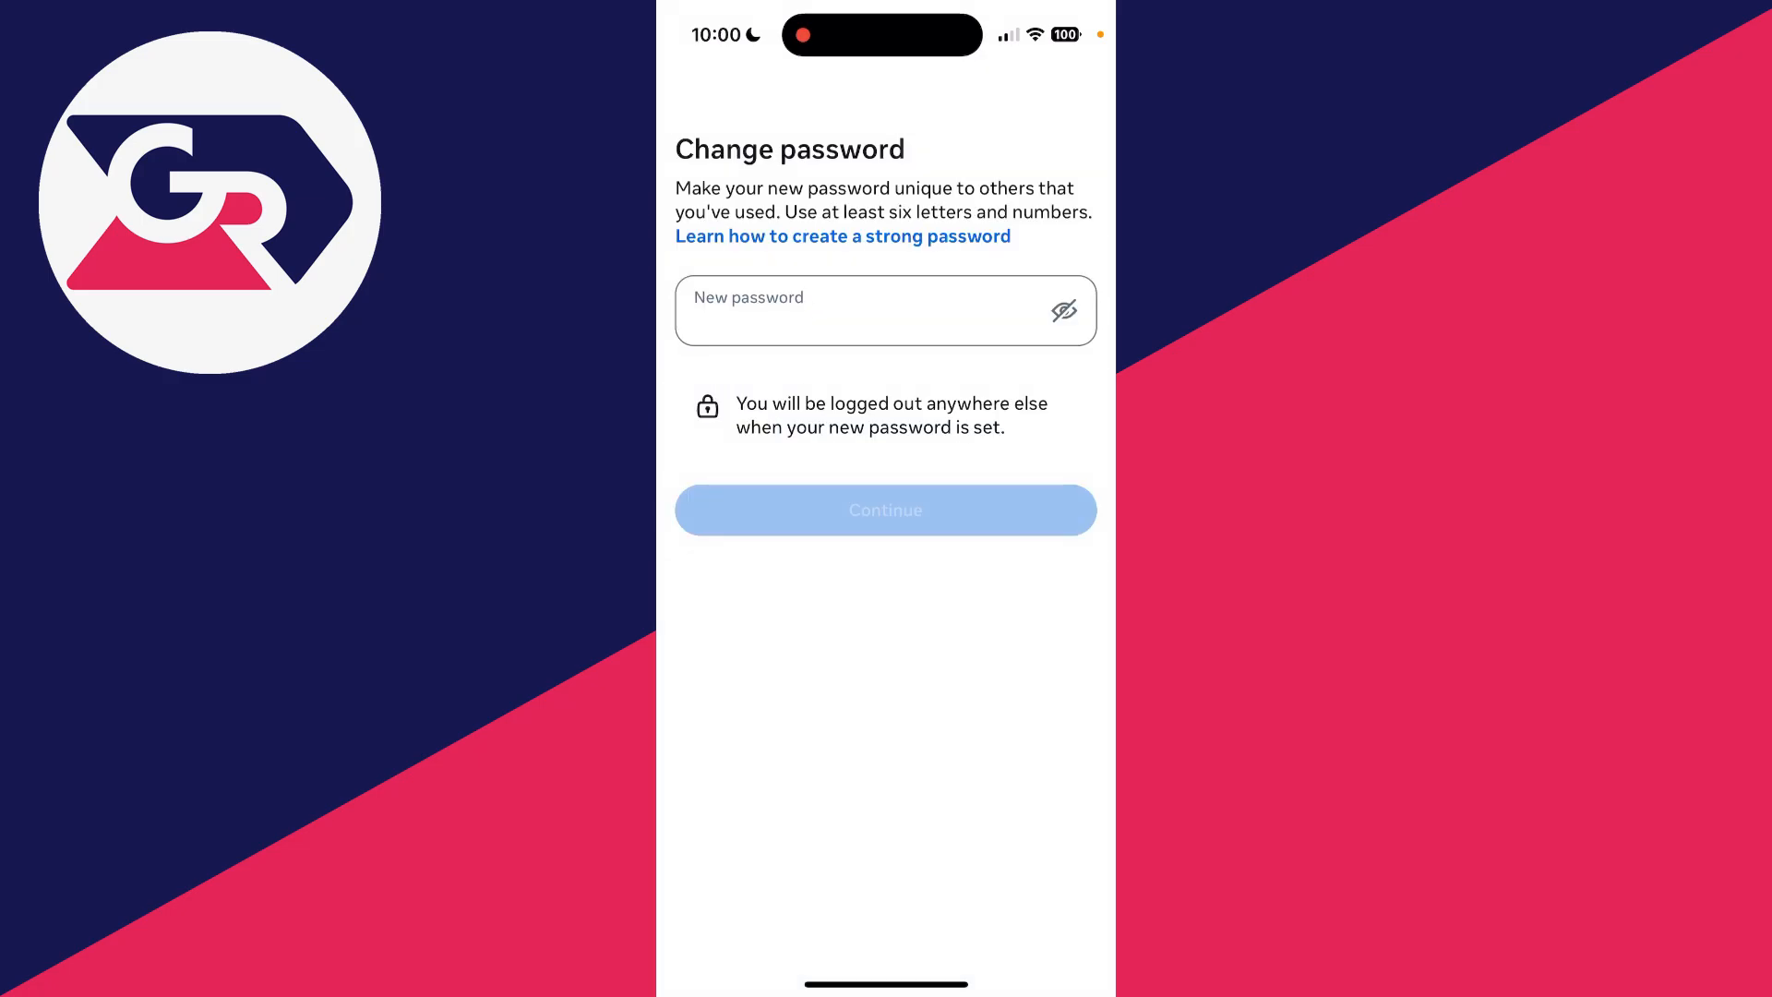